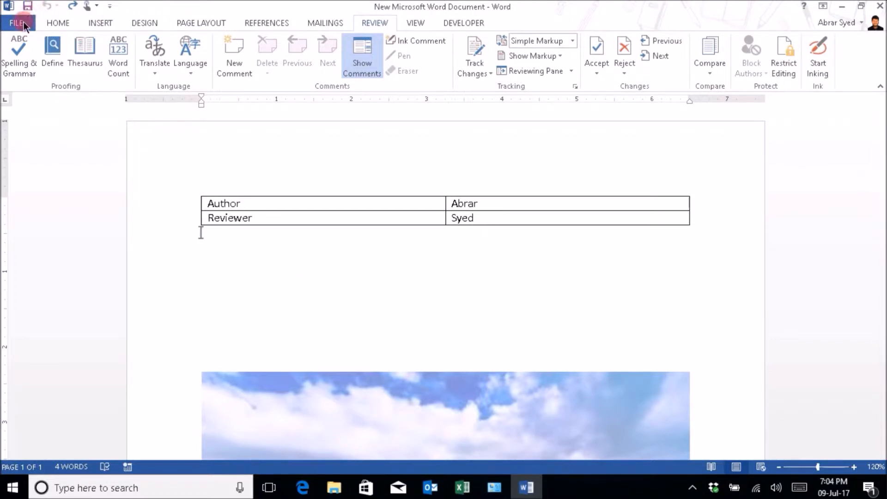
# Step: Show the document's Info page with the Protect Document options listed
pyautogui.click(19, 23)
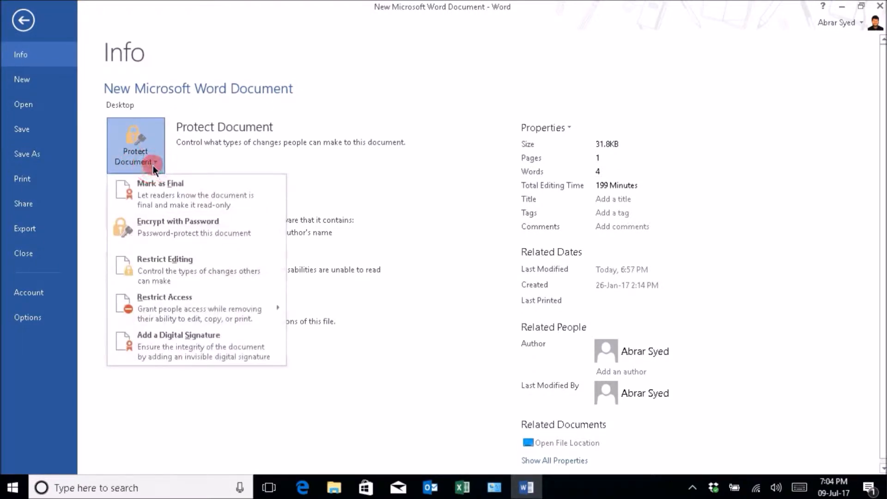
pyautogui.moveTo(160, 238)
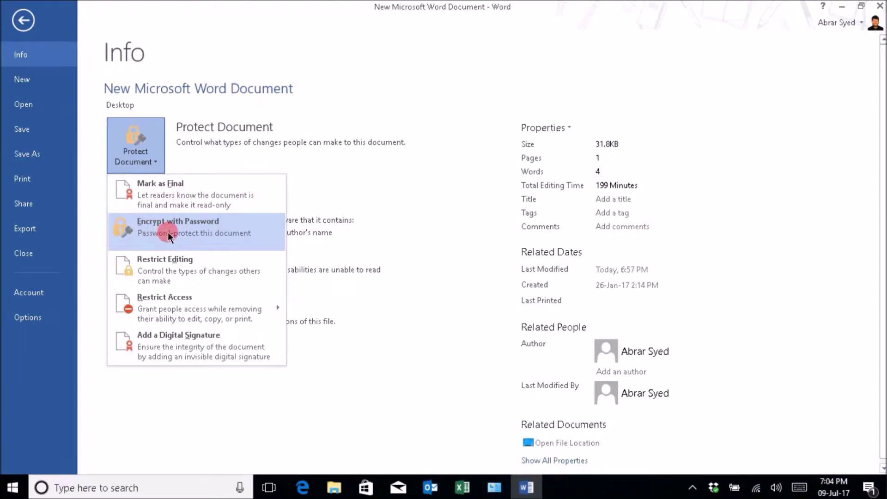
# Step: Encrypt the document with a password, entering and confirming it
pyautogui.click(178, 227)
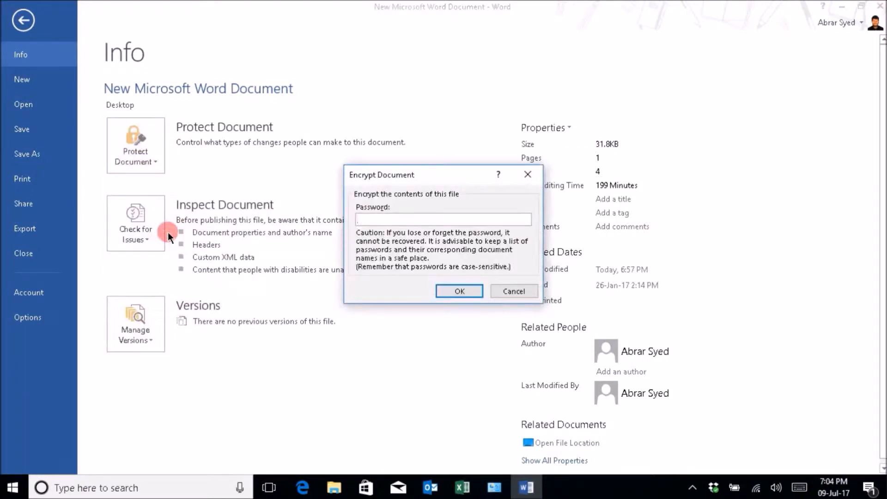
pyautogui.click(444, 220)
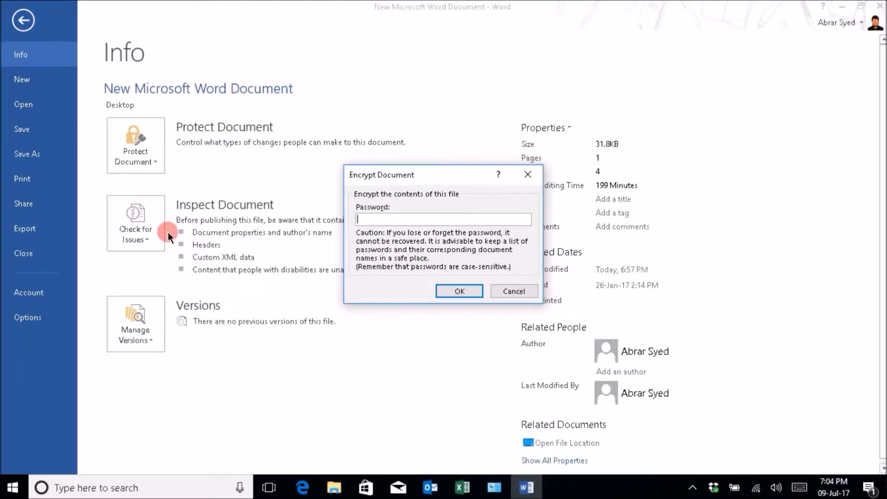
pyautogui.write('•')
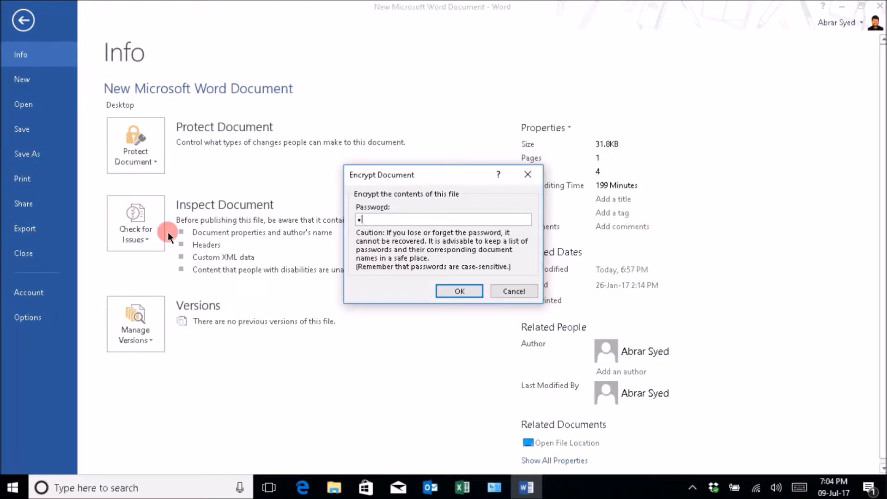
pyautogui.write('•')
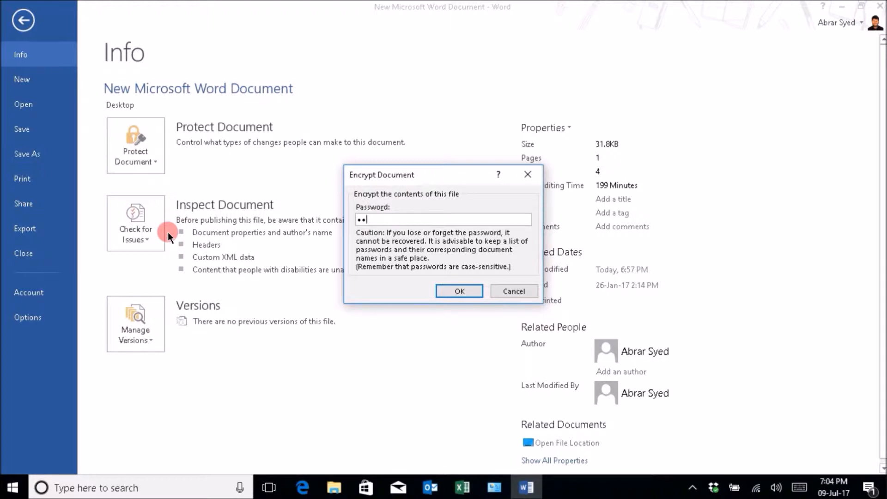
pyautogui.click(458, 291)
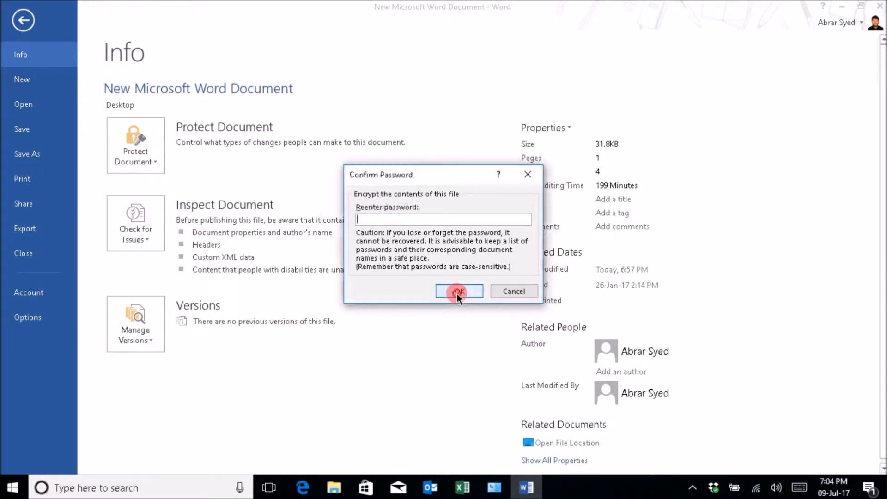
pyautogui.write('••')
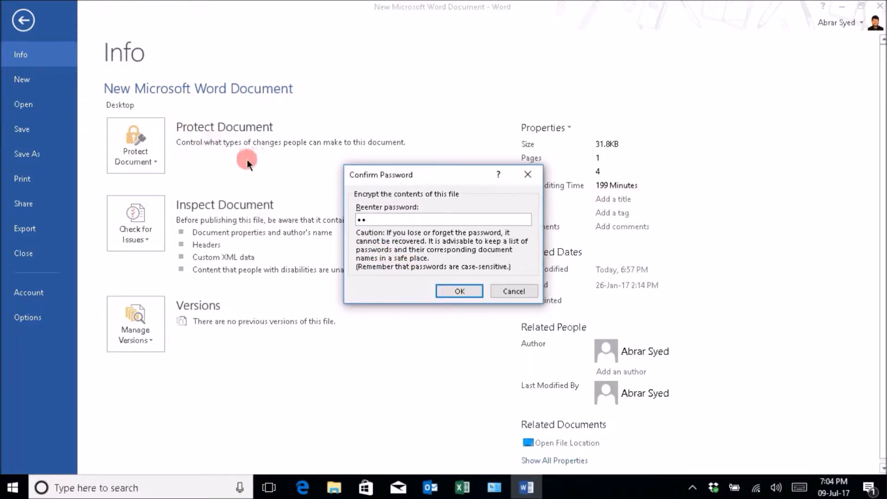
pyautogui.moveTo(204, 119)
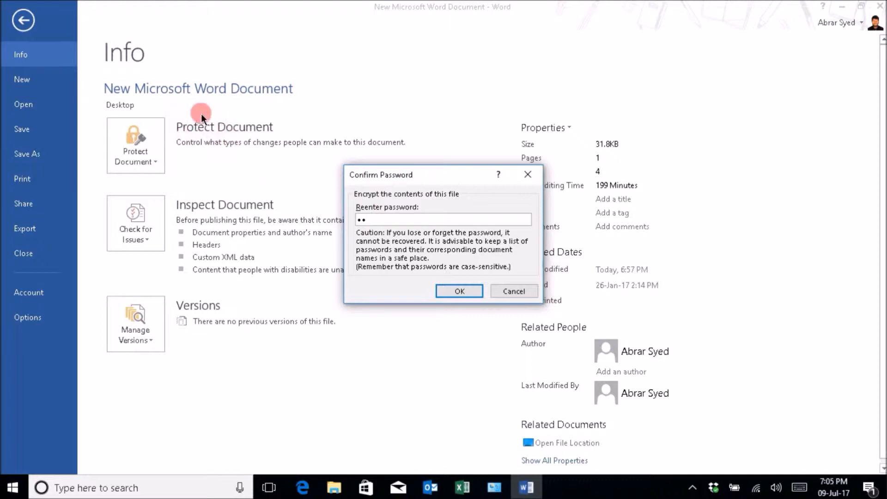
pyautogui.click(459, 292)
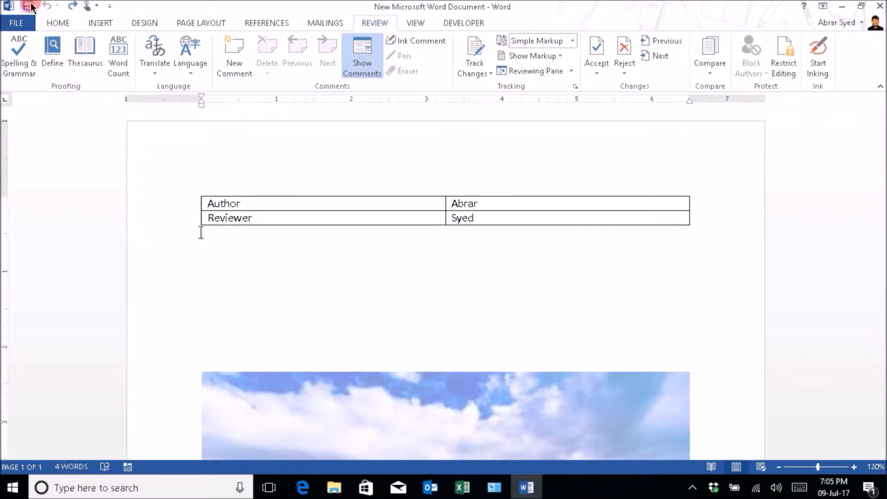
pyautogui.moveTo(29, 4)
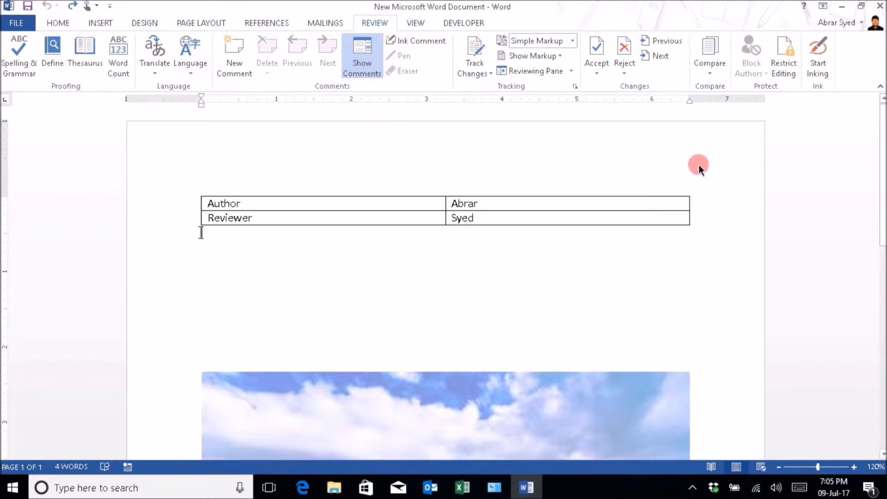
pyautogui.moveTo(854, 58)
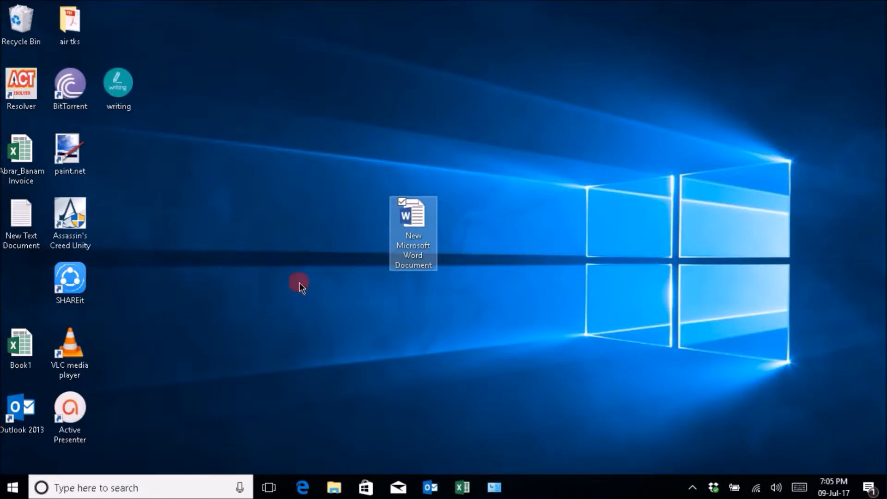
# Step: Reopen the document from the desktop, entering its password to reach the Author and Reviewer table
pyautogui.doubleClick(412, 220)
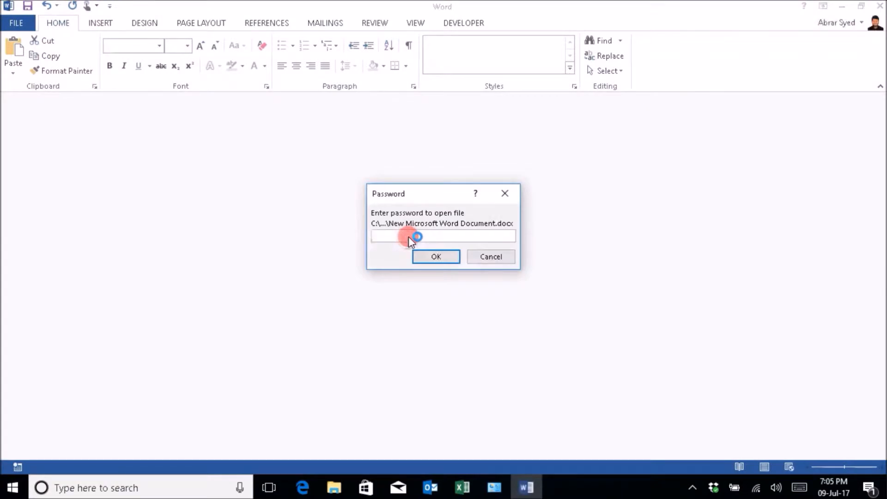
pyautogui.click(414, 236)
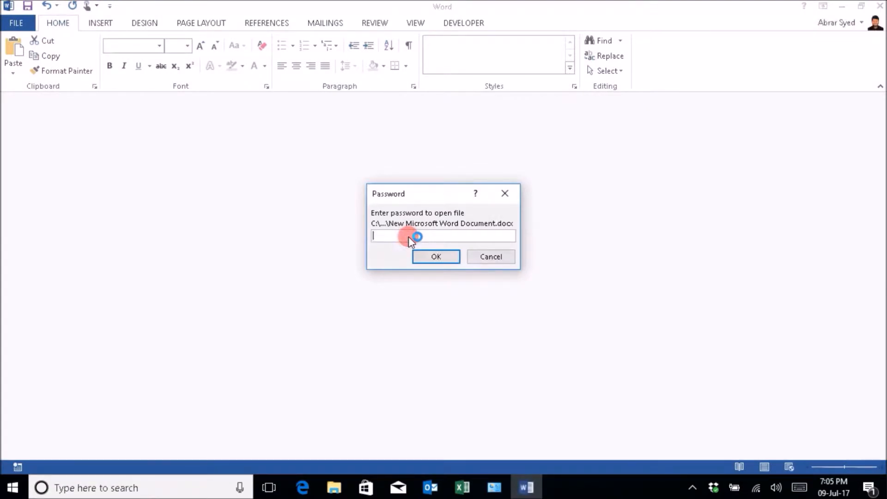
pyautogui.click(436, 257)
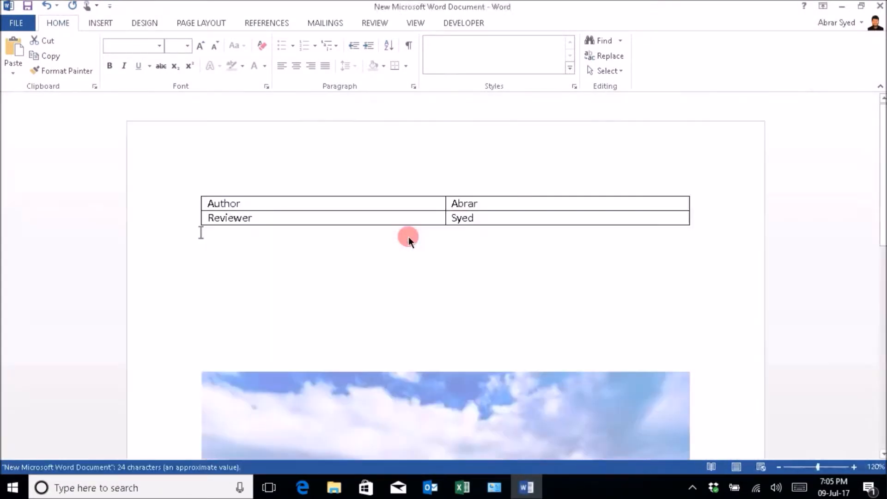
pyautogui.click(223, 203)
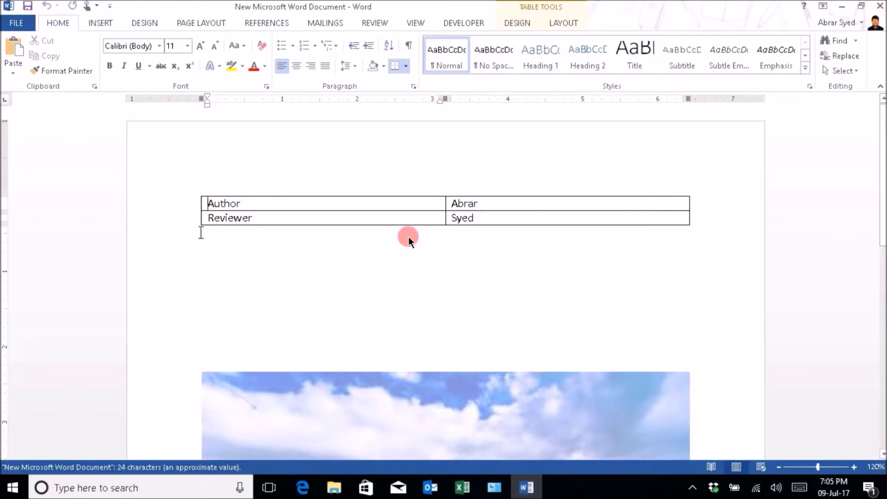
pyautogui.moveTo(355, 270)
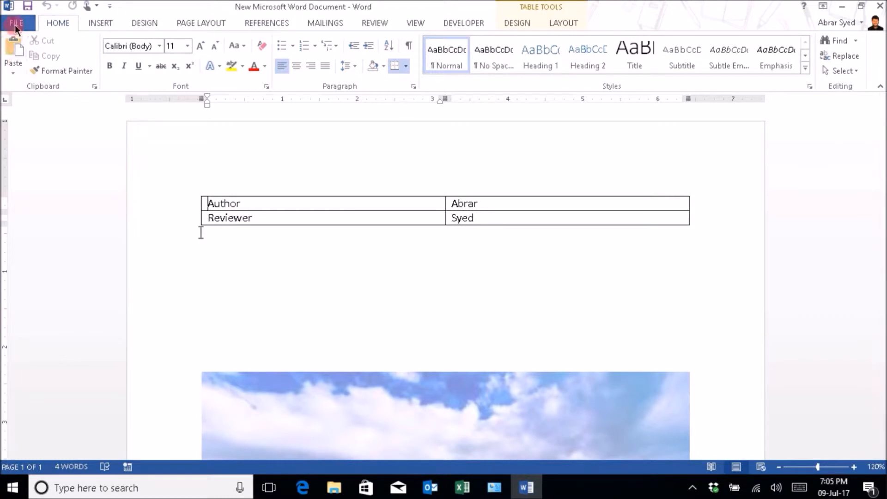
# Step: Remove the document's encryption by applying an empty password and return to the page
pyautogui.click(16, 23)
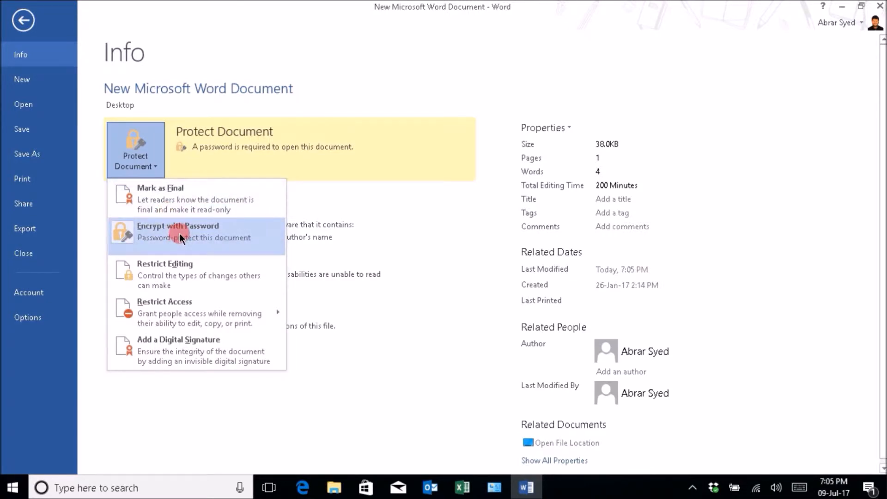
pyautogui.click(178, 232)
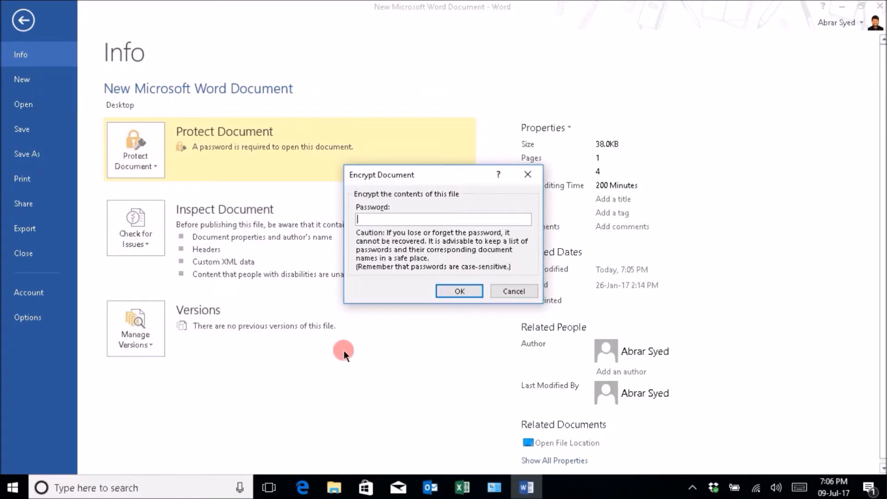
pyautogui.moveTo(202, 158)
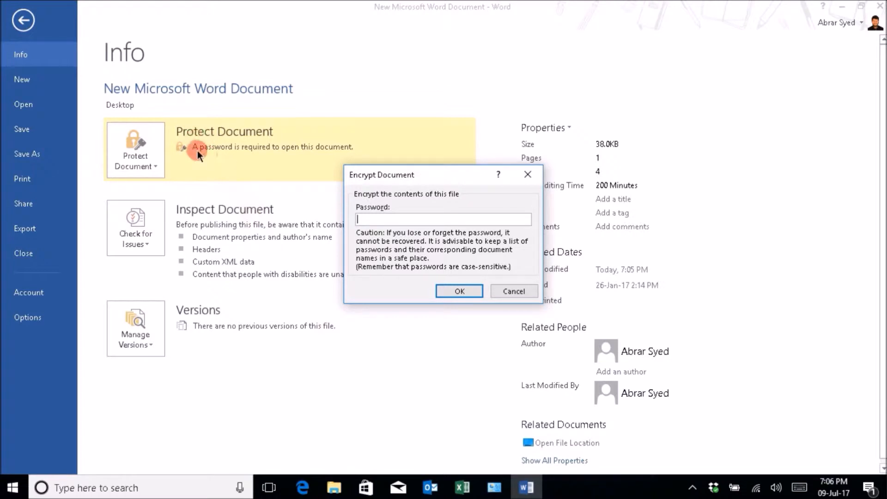
pyautogui.moveTo(252, 184)
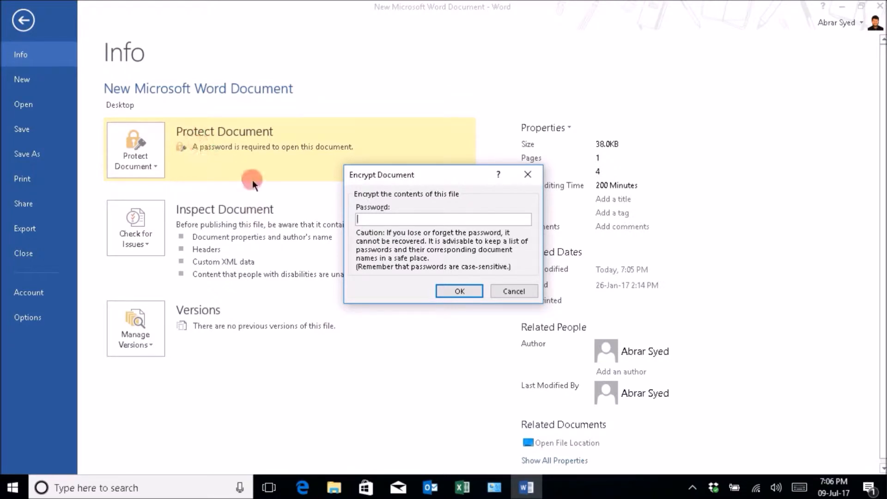
pyautogui.click(514, 291)
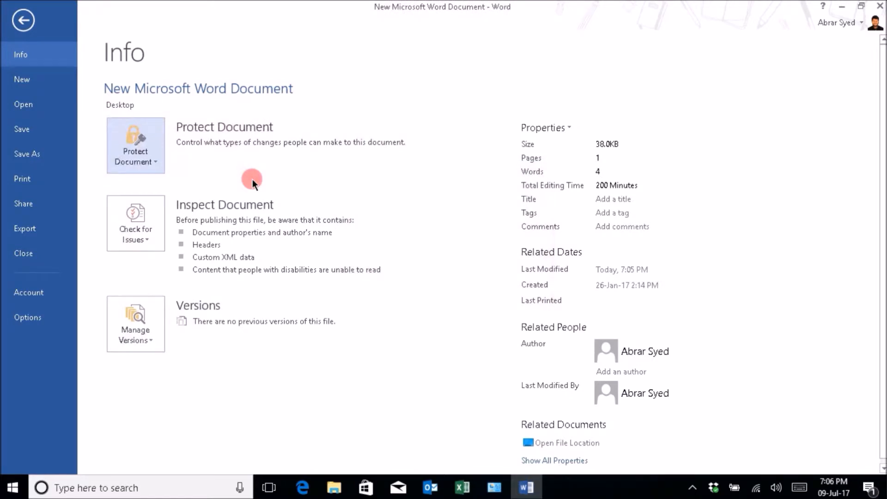
pyautogui.moveTo(59, 4)
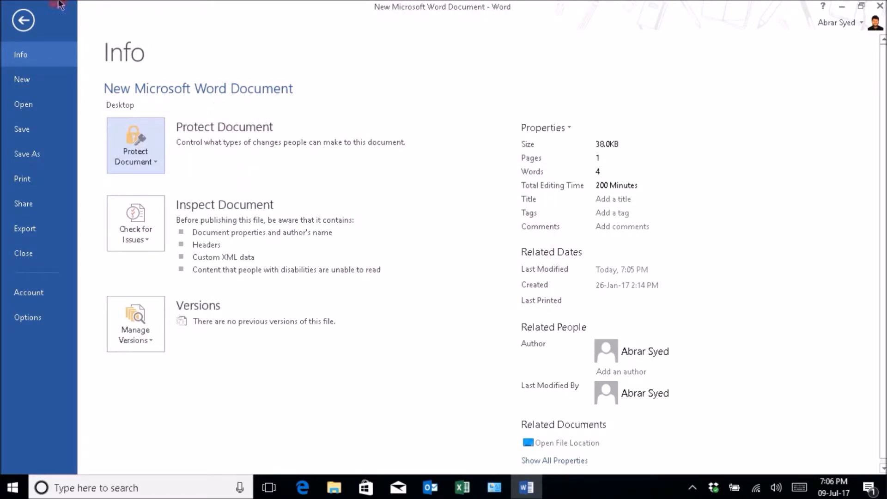
pyautogui.click(23, 20)
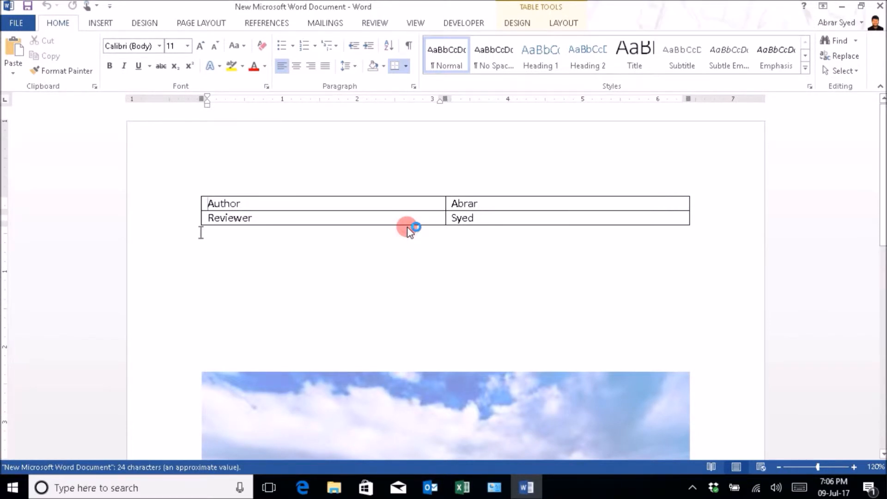
pyautogui.moveTo(433, 270)
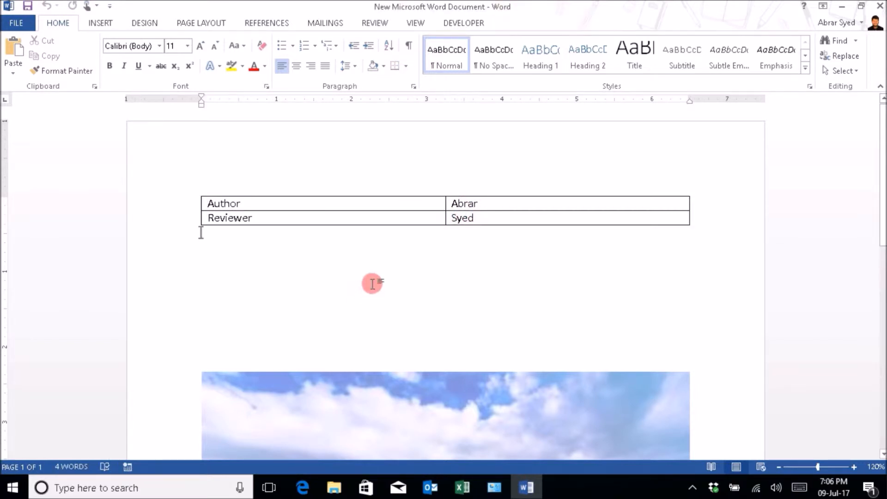
# Step: Switch the ribbon to the Review tools
pyautogui.click(374, 23)
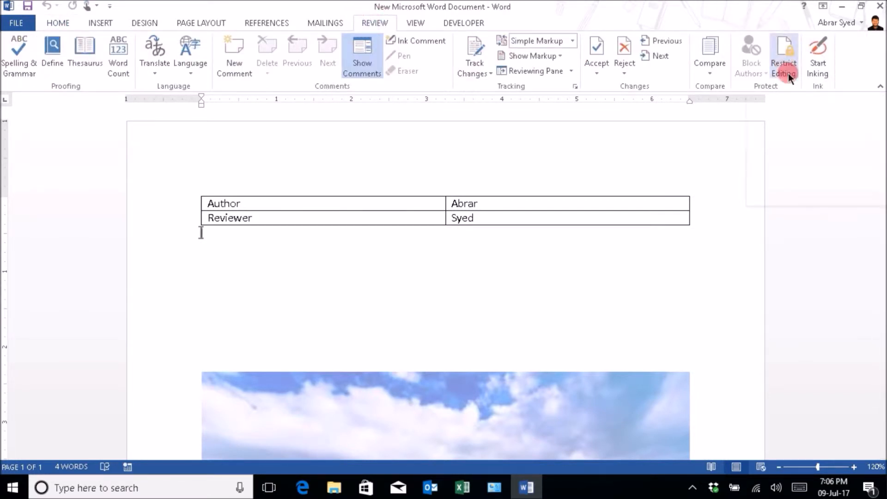
# Step: Show the Restrict Editing pane set to no changes (read only) and toggle the Everyone exception
pyautogui.click(784, 51)
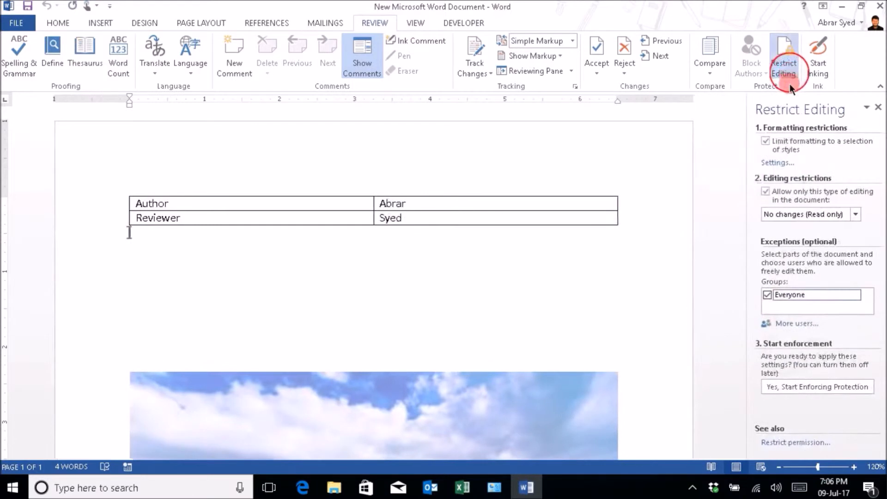
pyautogui.moveTo(681, 263)
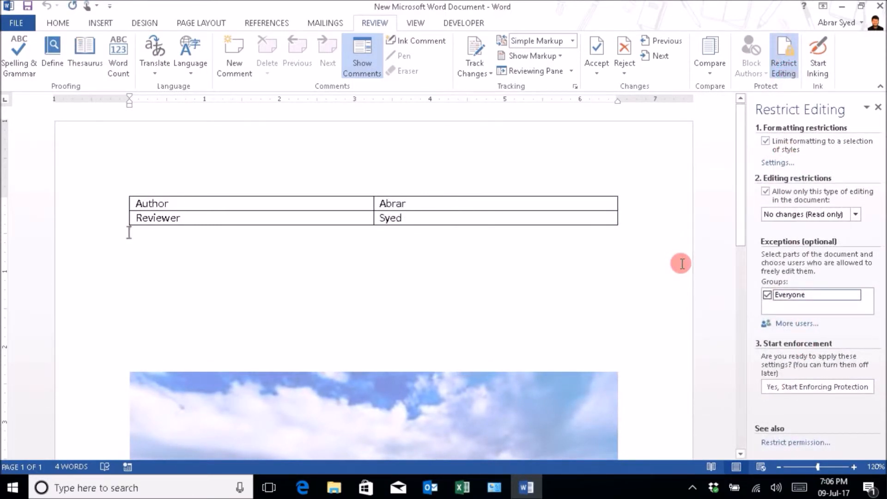
pyautogui.moveTo(664, 283)
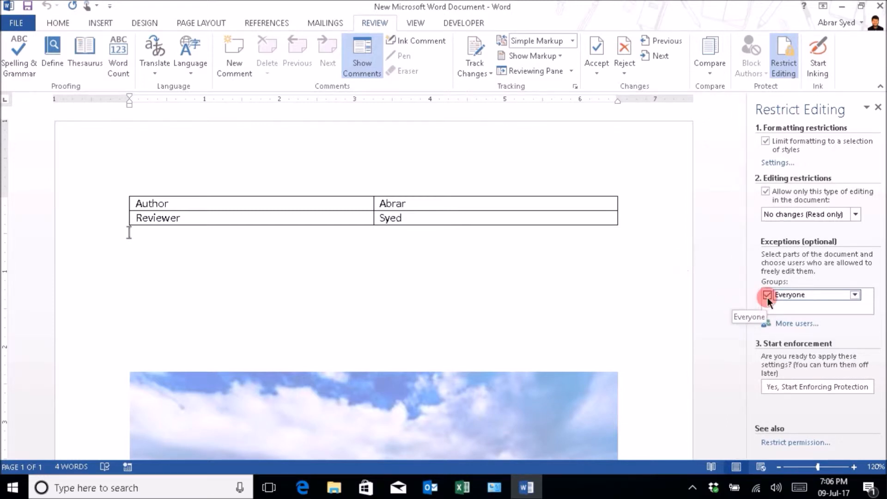
pyautogui.click(767, 294)
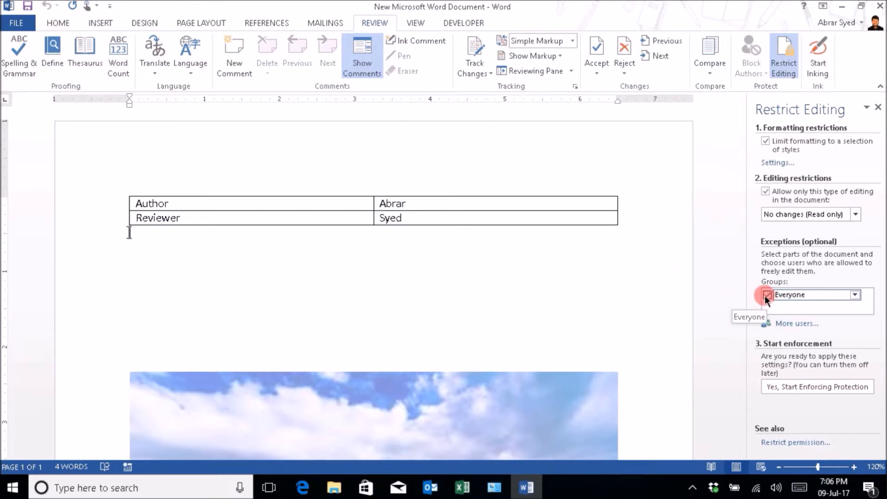
pyautogui.click(767, 295)
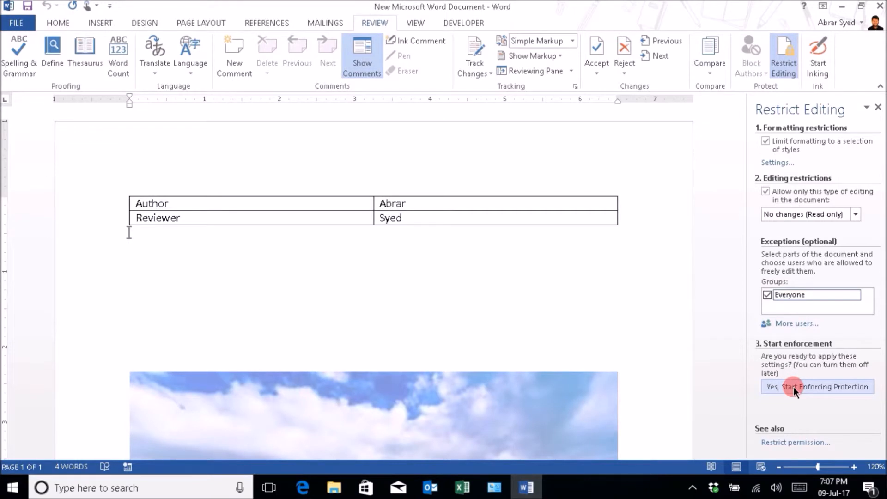
# Step: Start enforcing the read-only restriction with a protection password
pyautogui.click(795, 386)
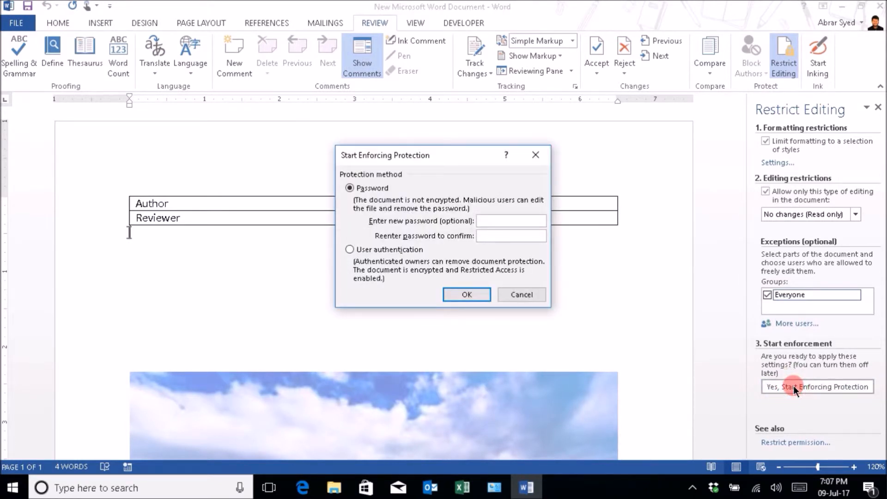
pyautogui.write('••')
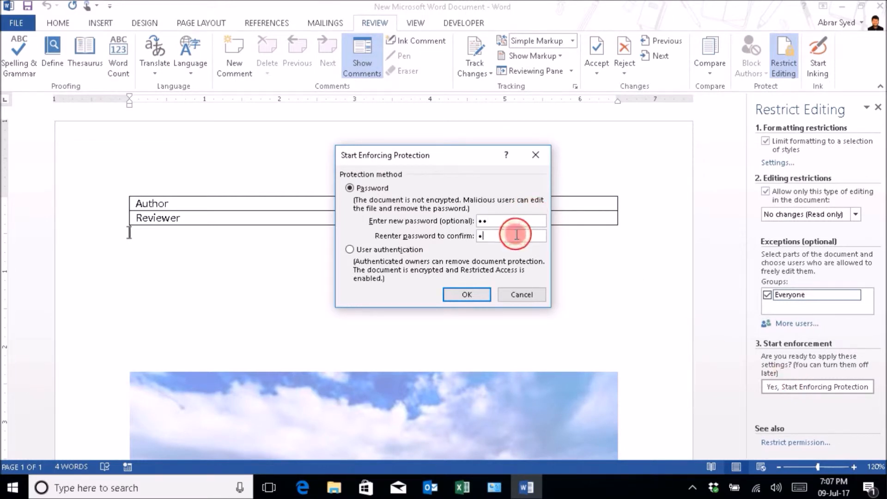
pyautogui.click(467, 295)
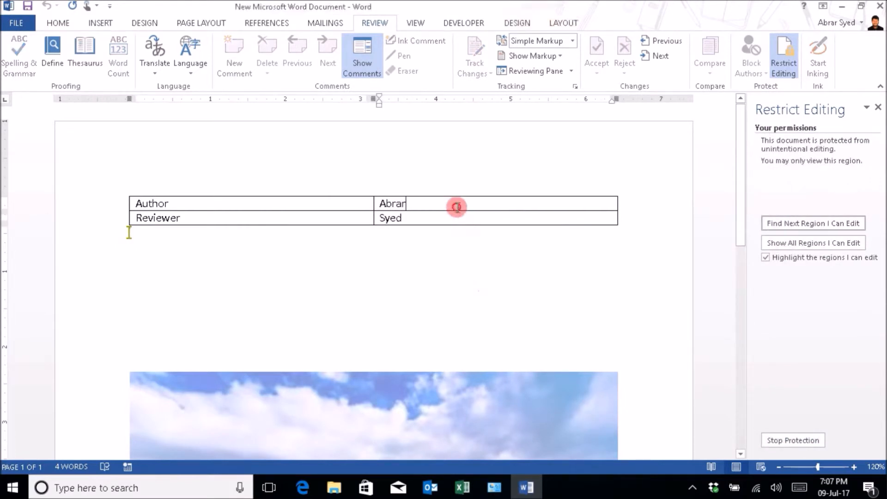
pyautogui.click(456, 207)
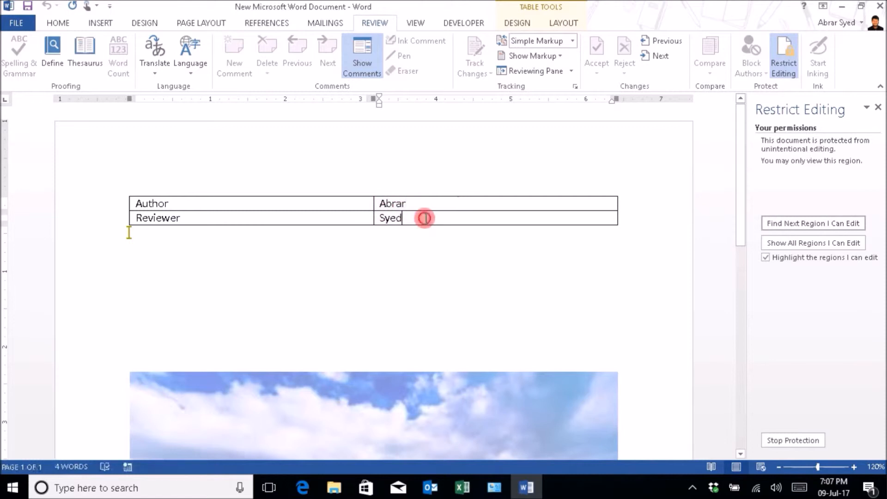
pyautogui.click(310, 205)
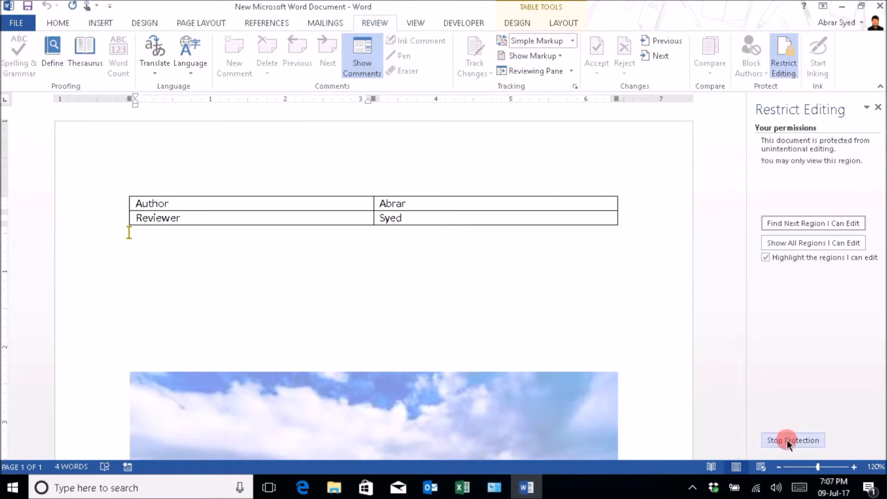
# Step: Stop protection with the password so the restriction settings become editable again
pyautogui.click(792, 440)
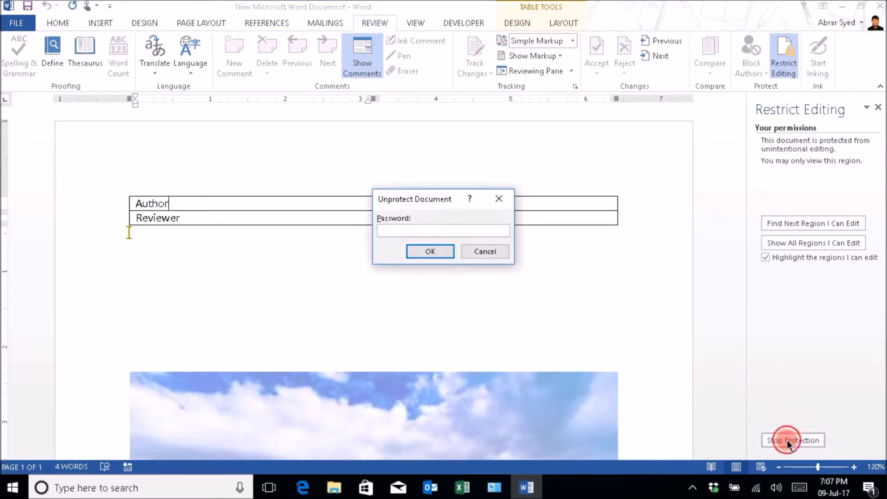
pyautogui.write('••')
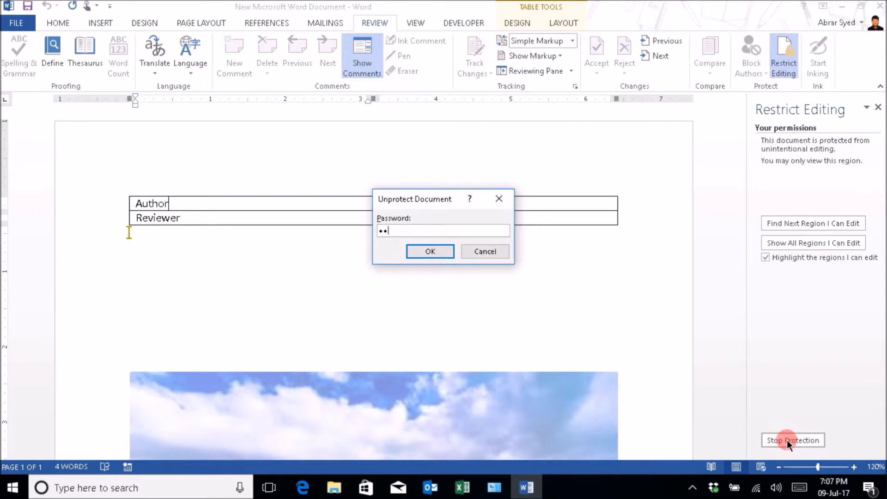
pyautogui.click(430, 252)
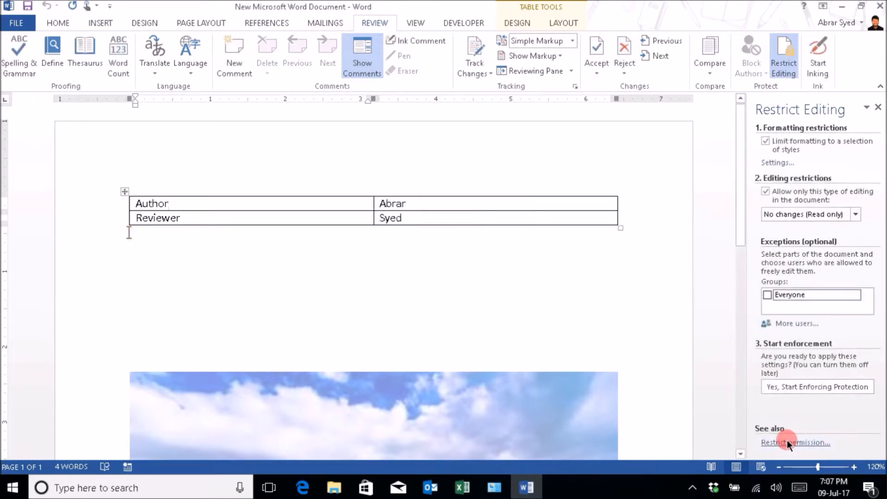
pyautogui.moveTo(623, 303)
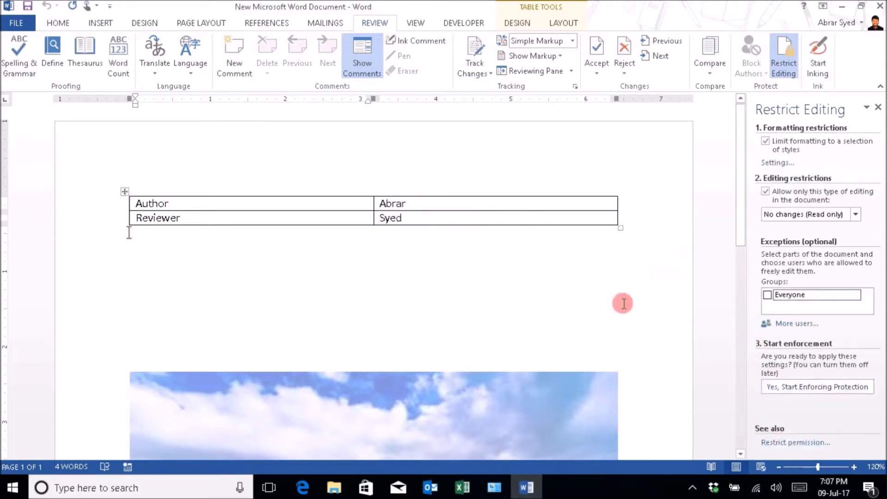
pyautogui.click(767, 295)
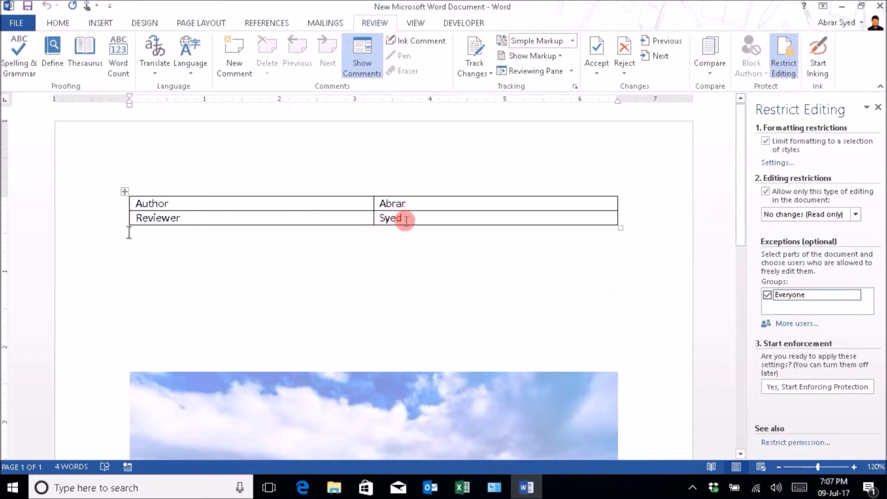
# Step: Mark the selected Reviewer row as an exception everyone may edit
pyautogui.click(297, 219)
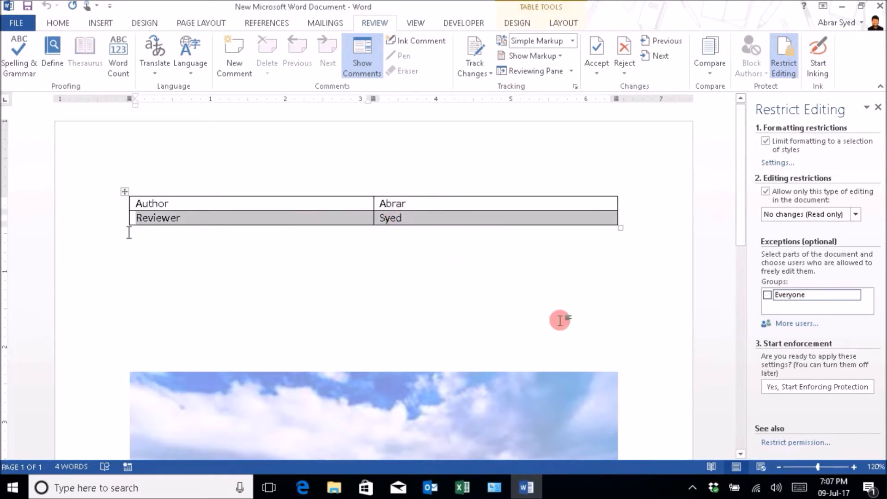
pyautogui.moveTo(599, 320)
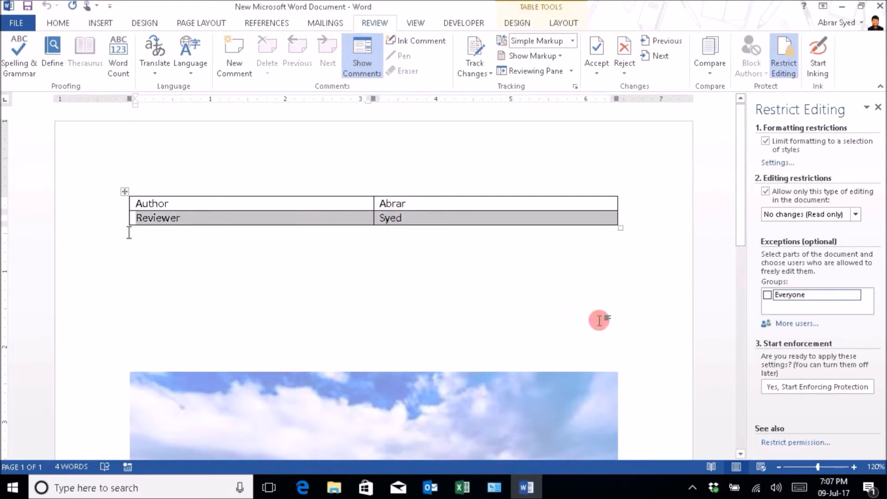
pyautogui.click(767, 295)
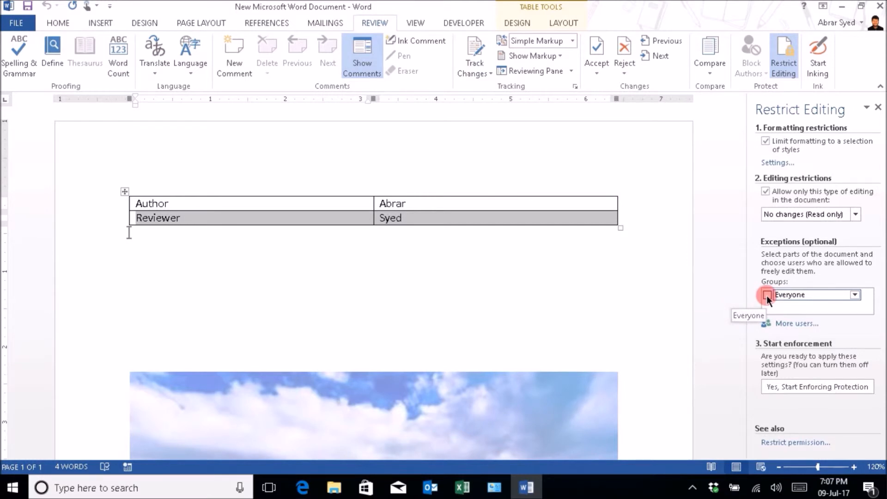
pyautogui.click(767, 295)
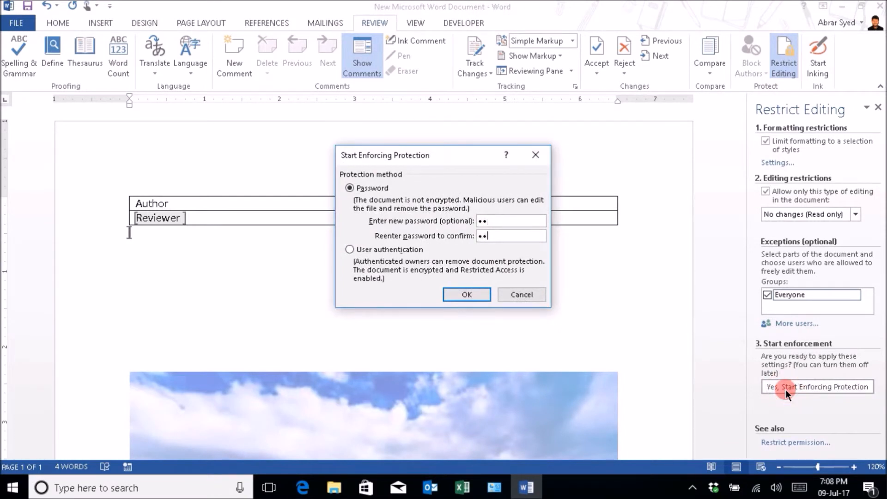
# Step: Enforce protection again, leaving only the Reviewer and Syed cells editable
pyautogui.click(818, 387)
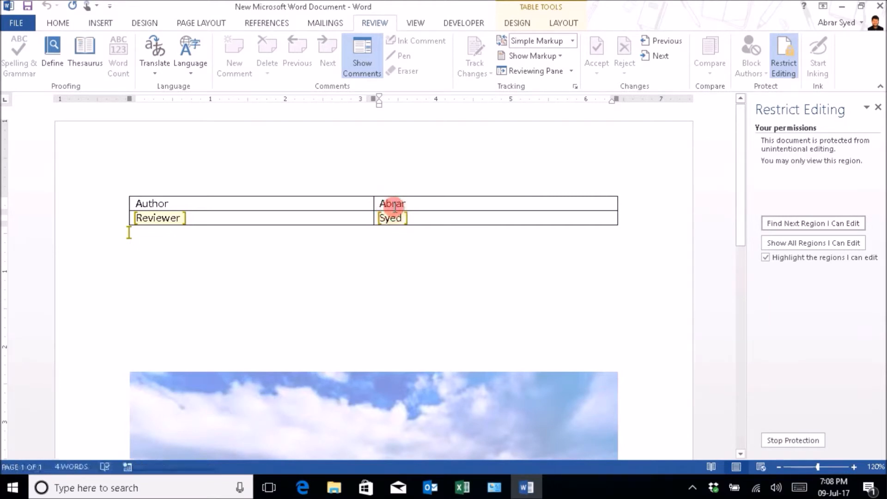
pyautogui.click(390, 218)
pyautogui.write('ee')
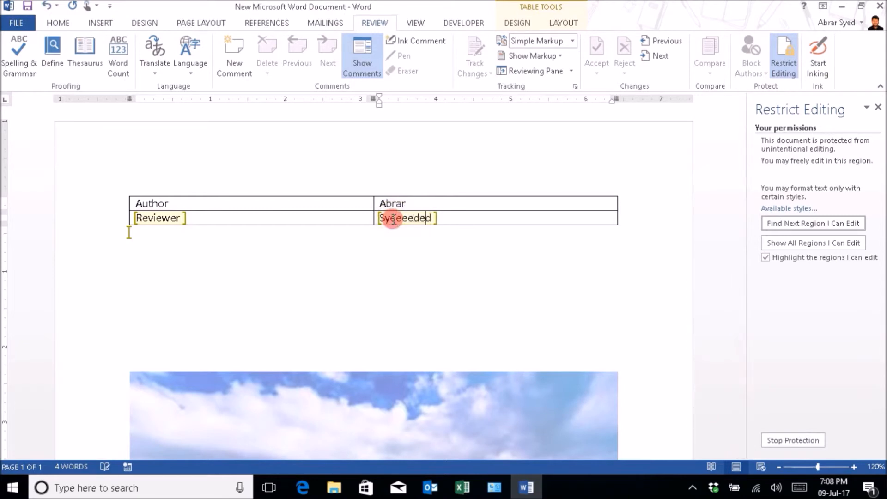
pyautogui.write('eded')
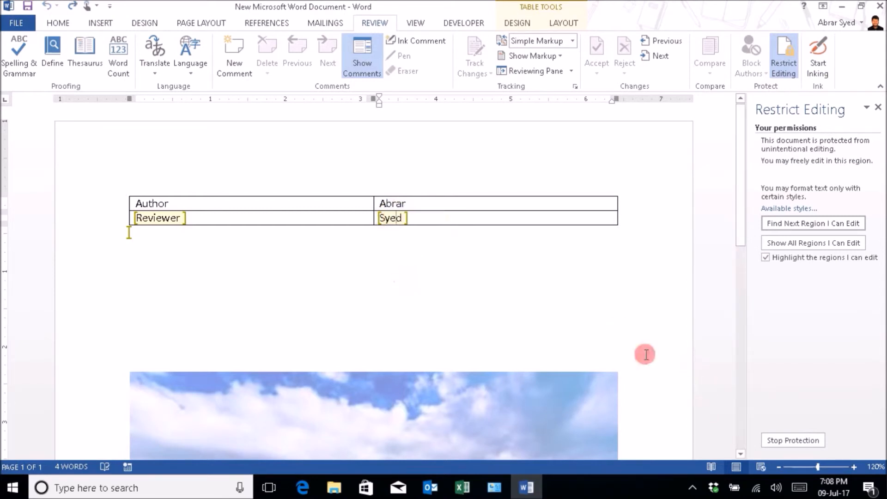
pyautogui.click(28, 4)
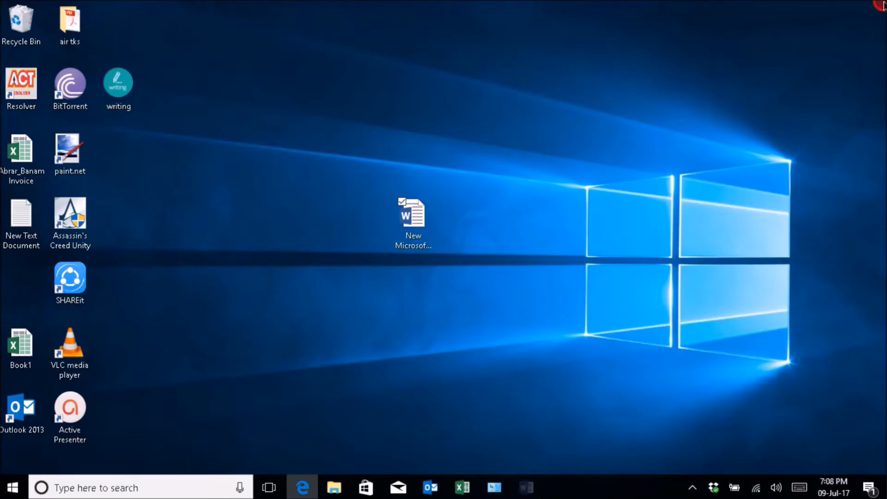
# Step: Reopen the protected Word document from the desktop icon
pyautogui.doubleClick(410, 215)
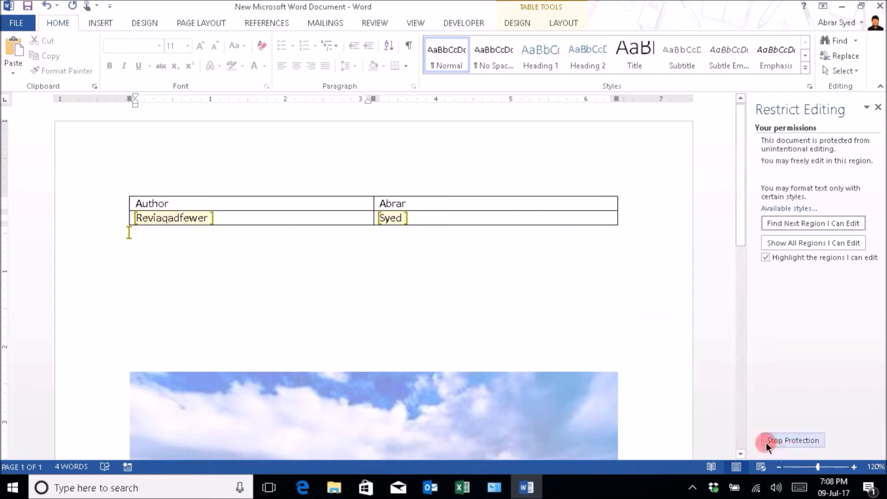
pyautogui.moveTo(451, 265)
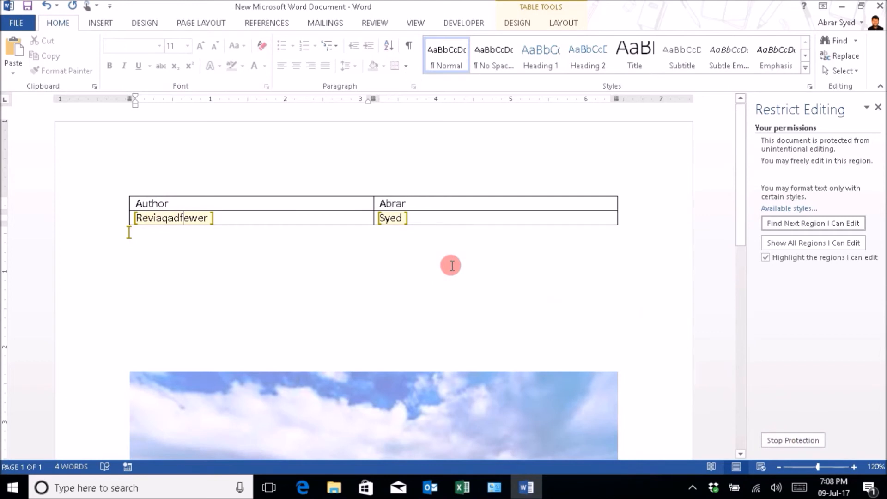
# Step: Stop protection by supplying the document password in the Unprotect Document dialog
pyautogui.click(792, 440)
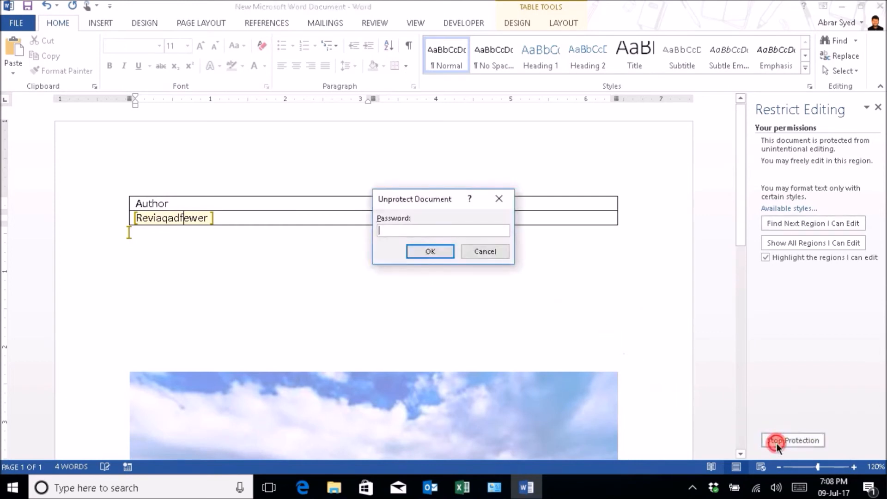
pyautogui.write('••')
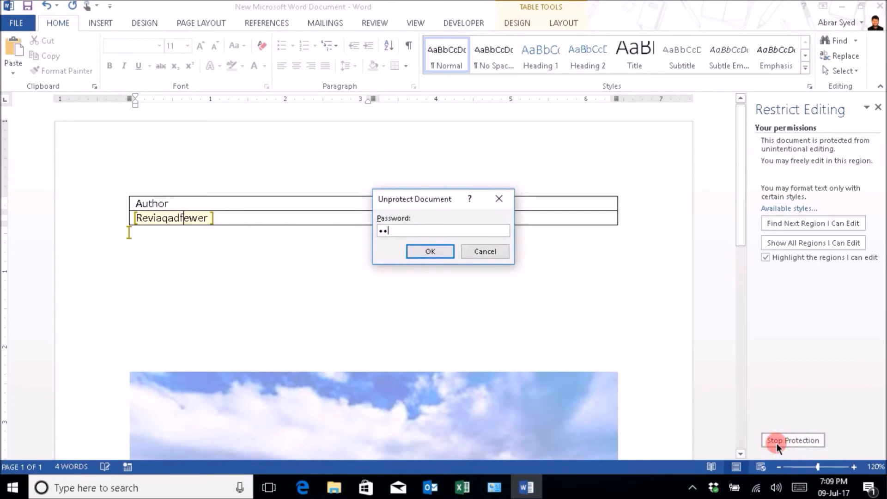
pyautogui.click(430, 251)
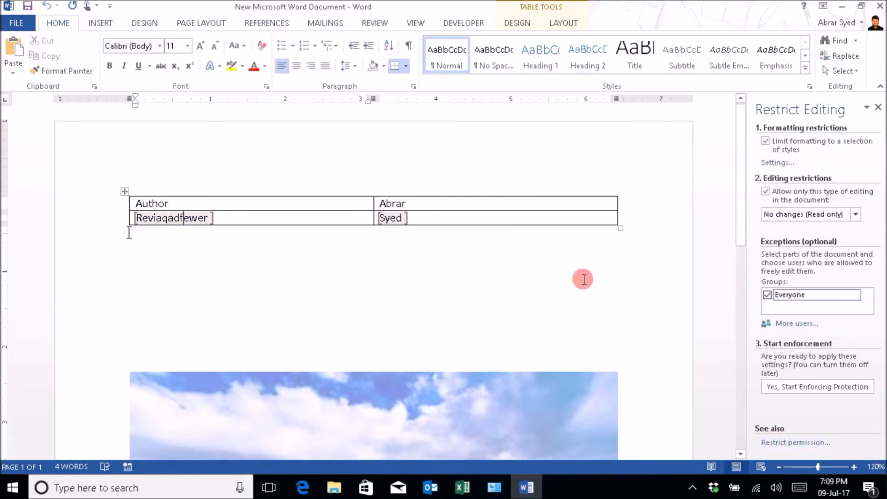
pyautogui.moveTo(343, 239)
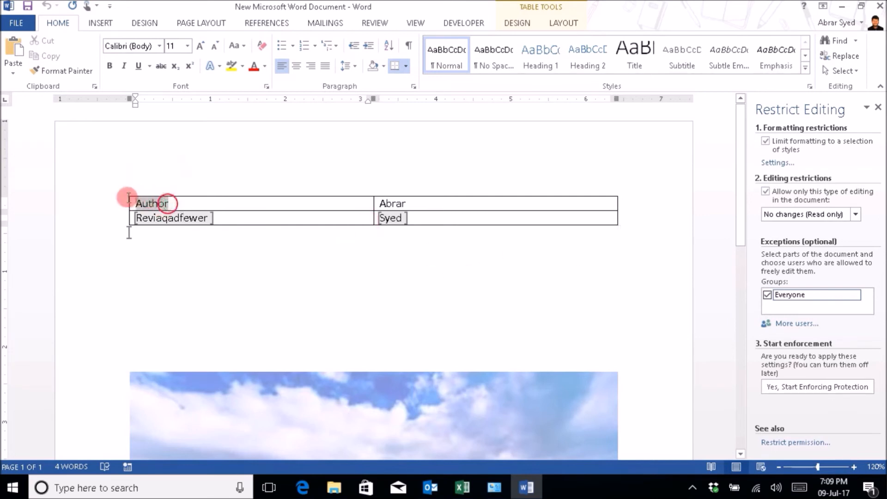
# Step: Mark the Author cell editable for Everyone, re-enforce protection, and test the Author cell
pyautogui.click(767, 295)
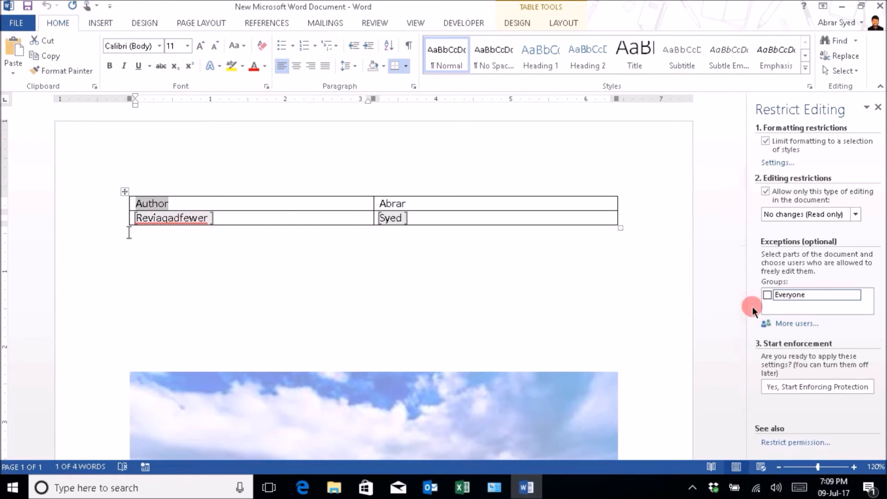
pyautogui.click(767, 295)
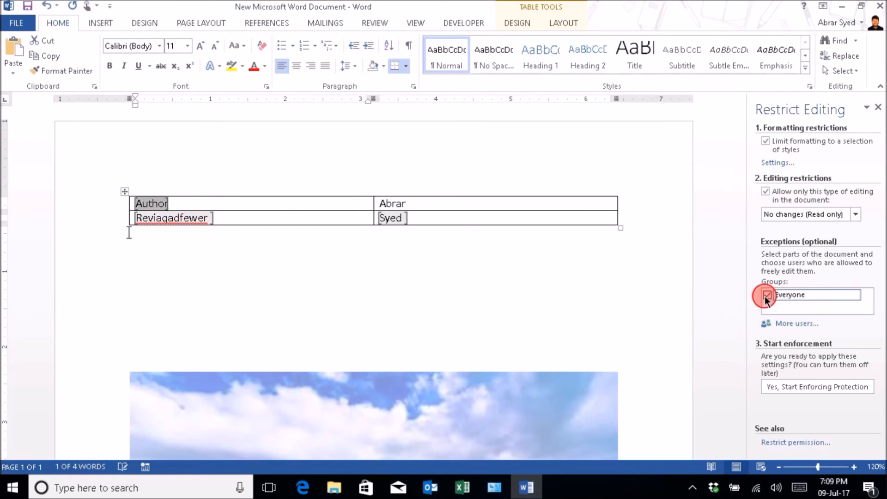
pyautogui.click(766, 294)
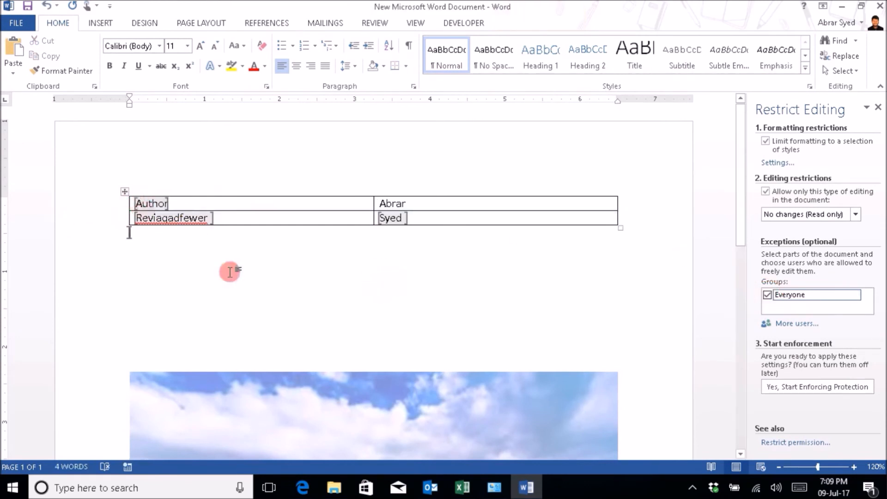
pyautogui.click(803, 386)
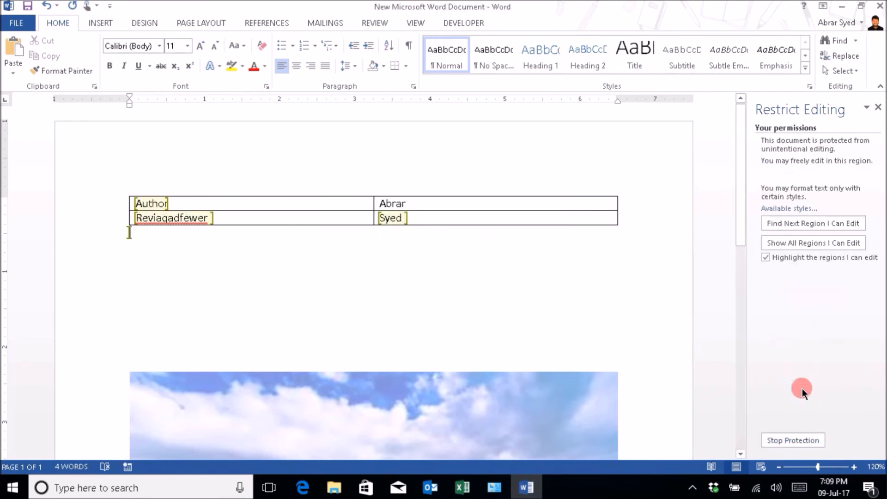
pyautogui.click(155, 203)
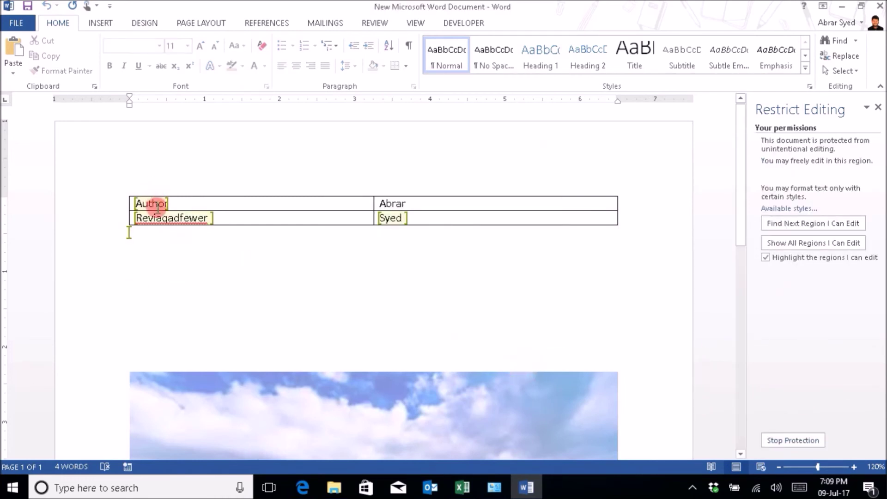